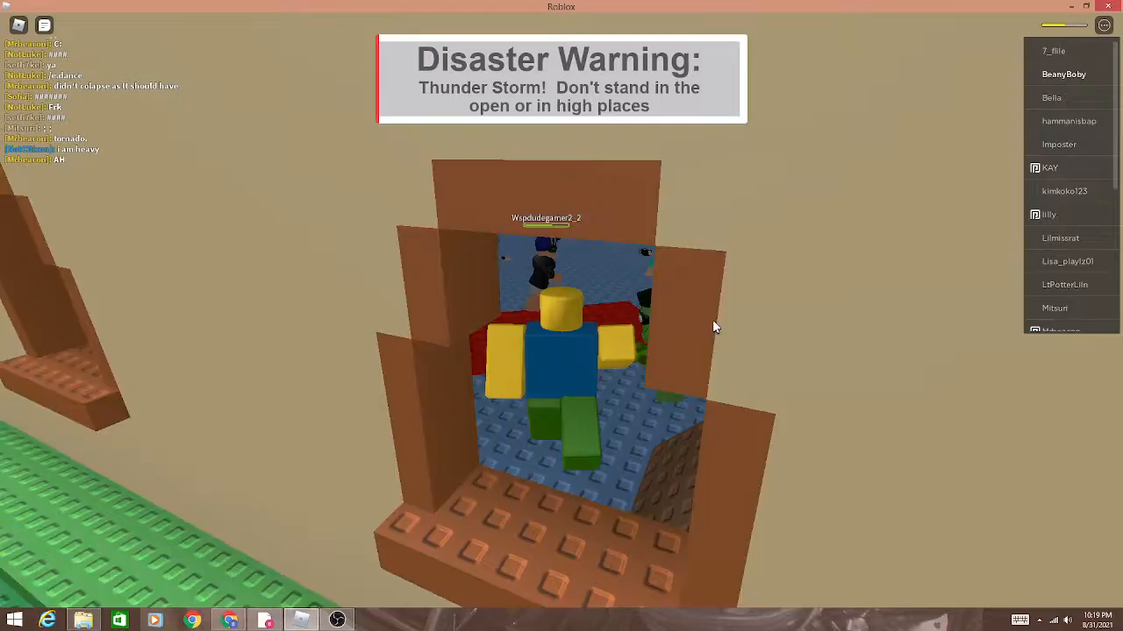
{"action": "mouse_move", "coordinate": [798, 302]}
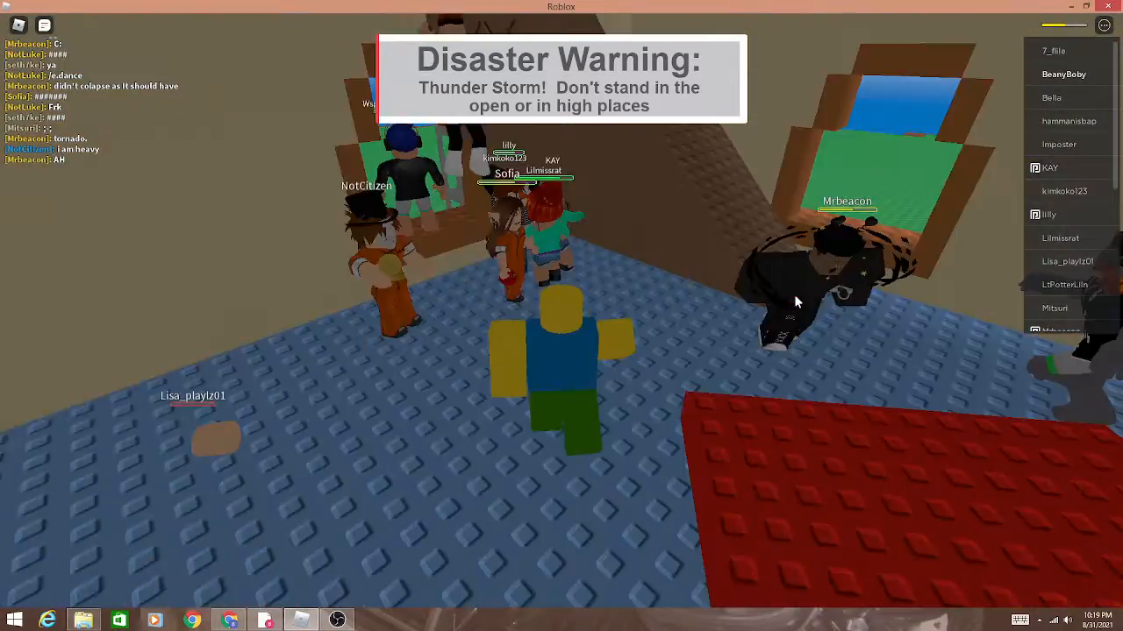